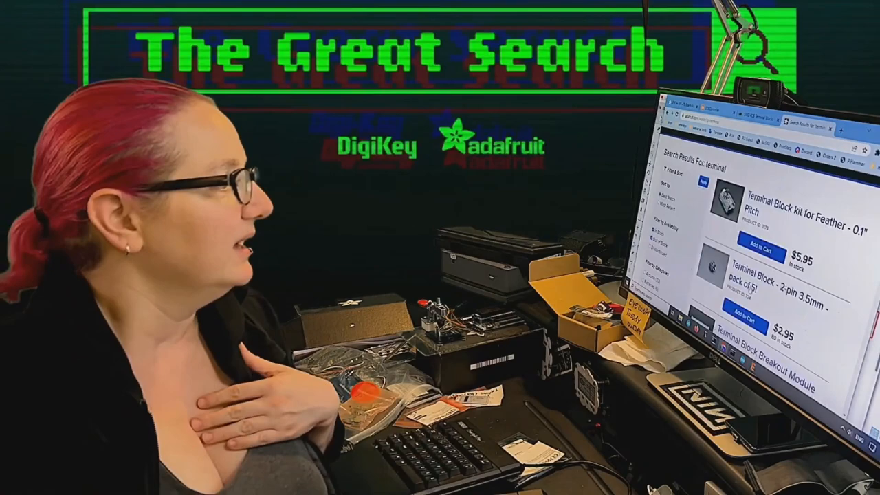
- Switch the gallery to the breadboard photo and scroll through the product description
left_click(756, 282)
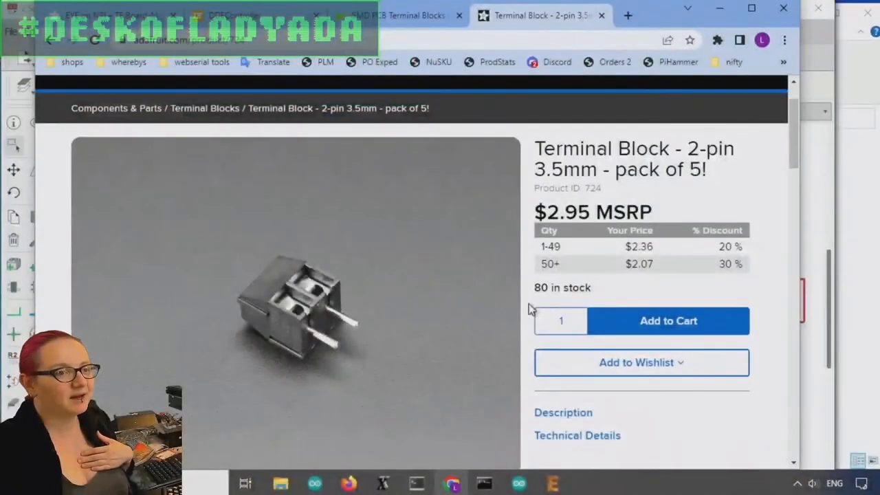
mouse_move(333, 330)
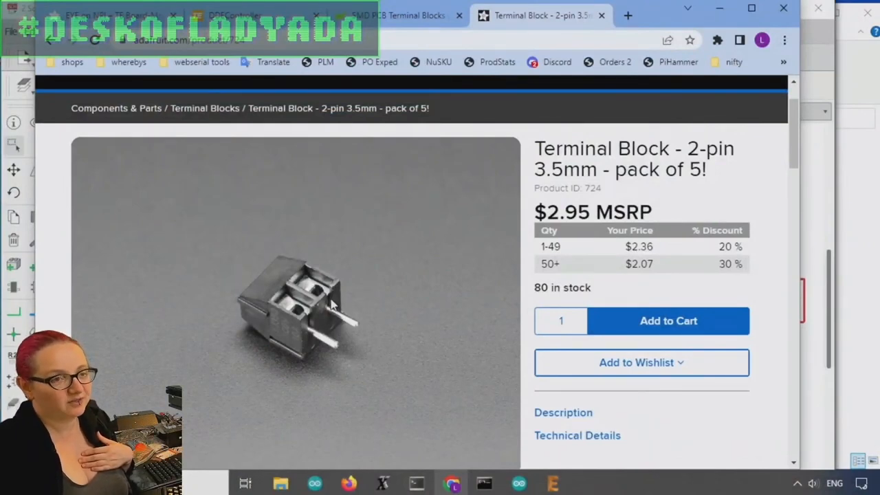
scroll("down", 3)
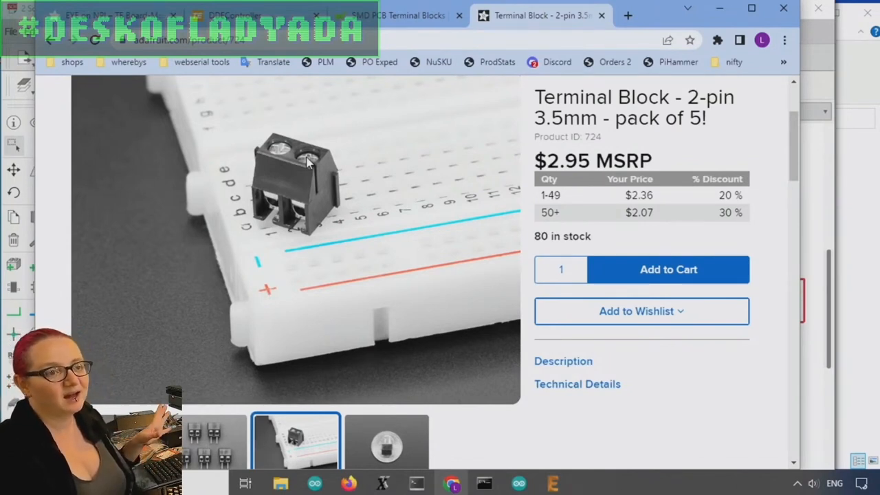
mouse_move(459, 230)
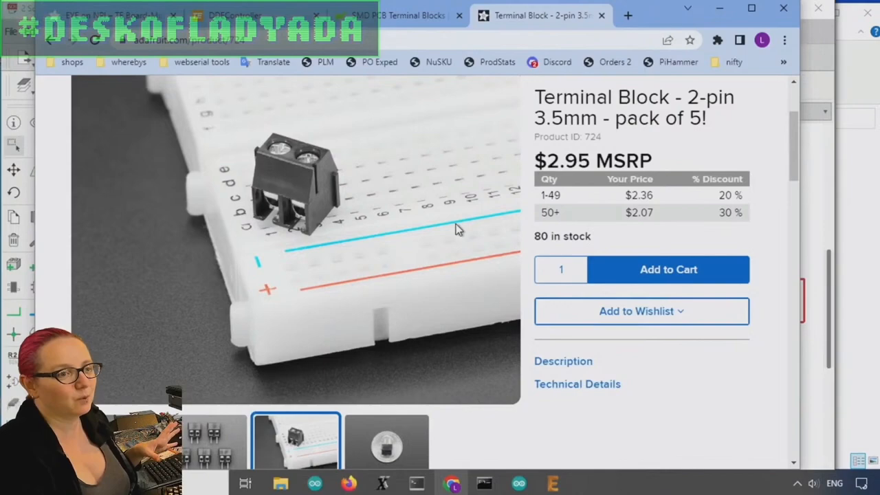
scroll("down", 3)
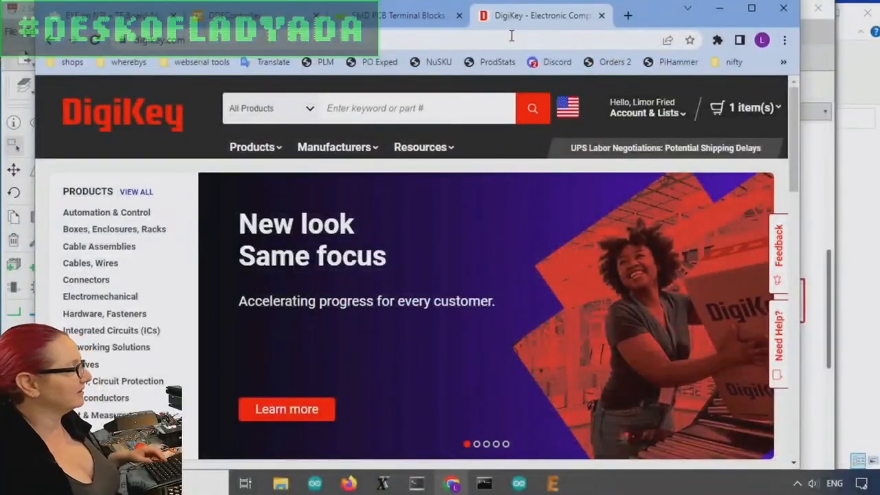
- Search 'terminal' and choose the Wire to Board category, showing 34,807 parts with filters
type("terminal blocks")
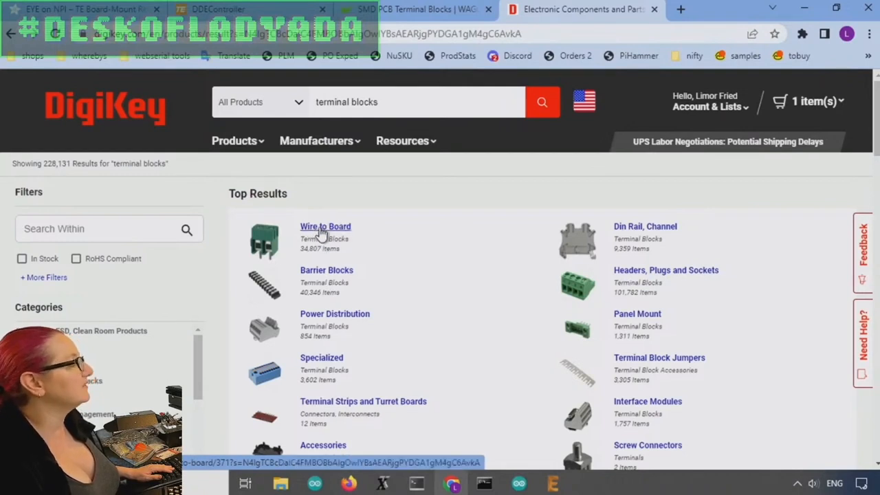
left_click(324, 226)
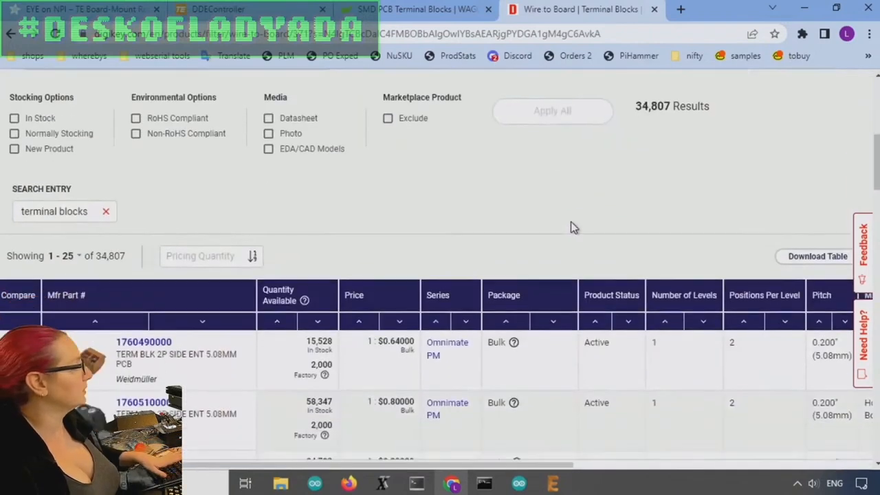
scroll("down", 3)
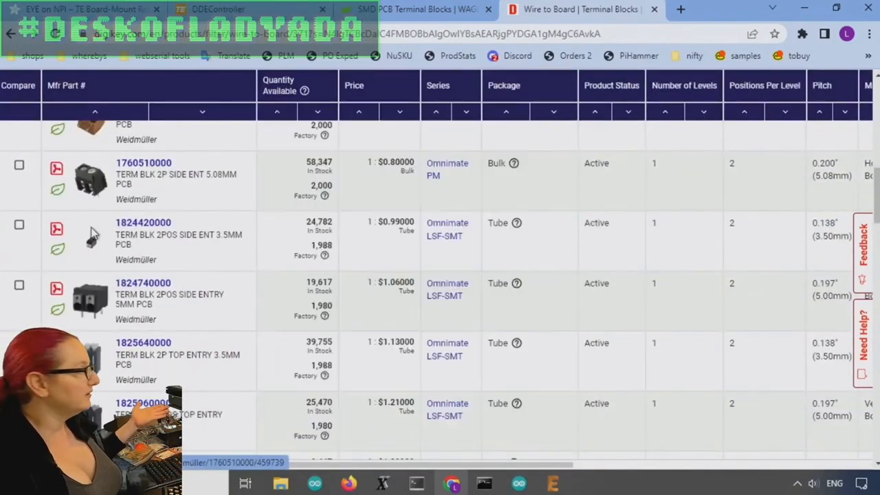
mouse_move(90, 299)
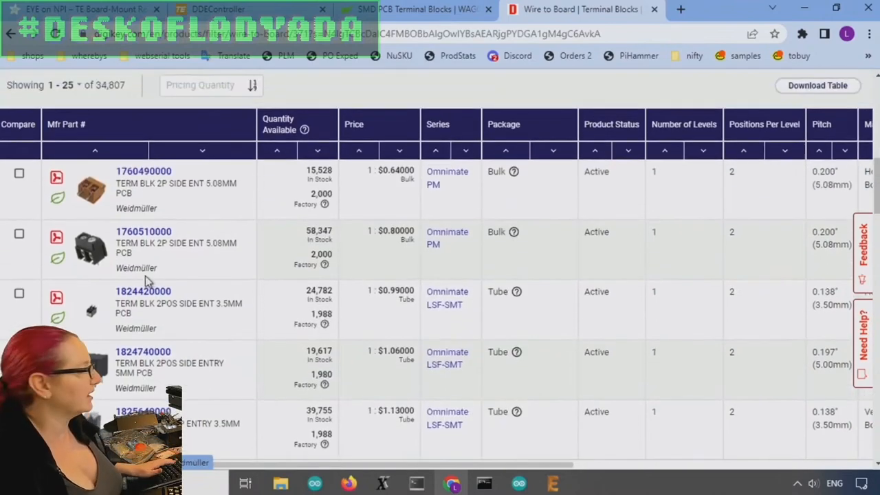
scroll("down", 3)
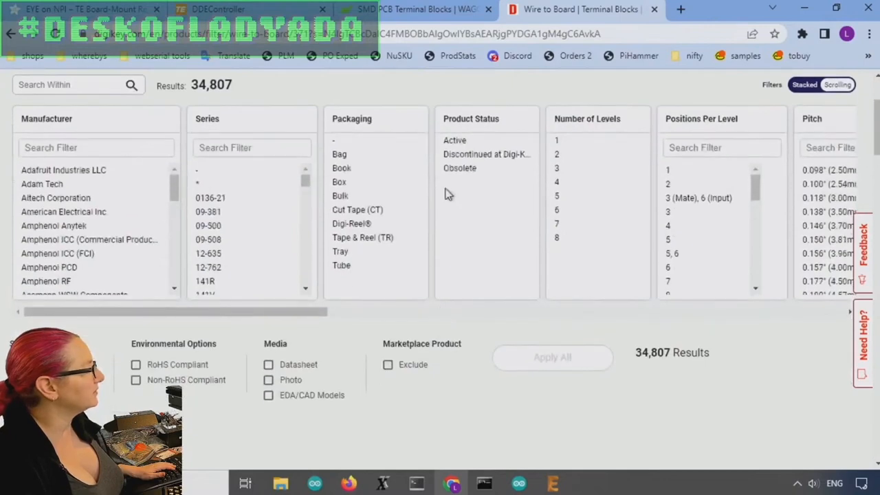
- Limit results to Active products (30,331) and scroll to the Mounting Type surface-mount options
left_click(454, 140)
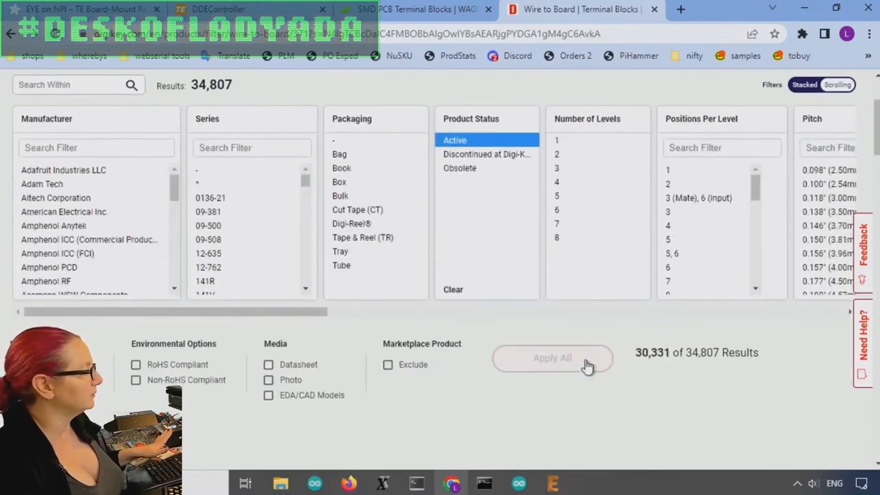
left_click(552, 357)
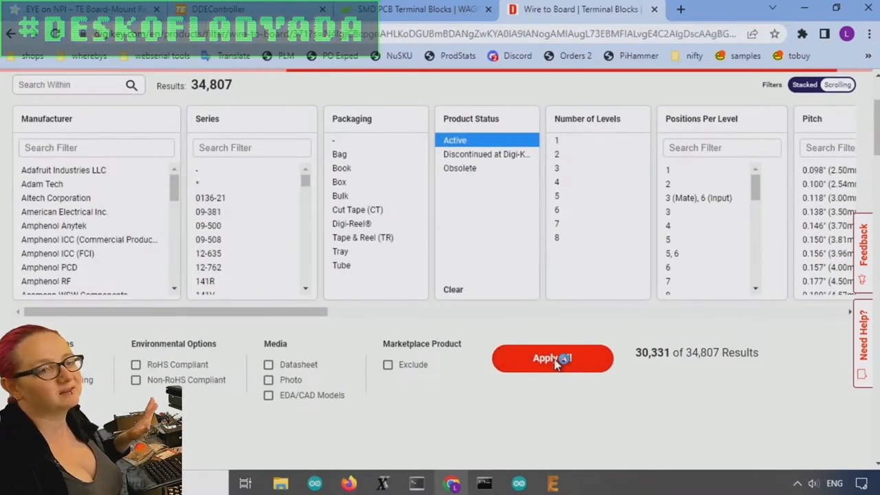
left_click(553, 357)
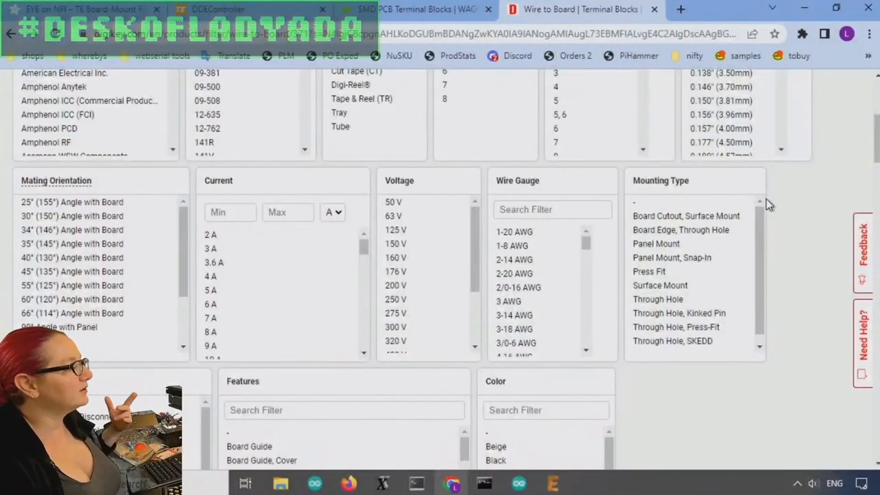
scroll("down", 3)
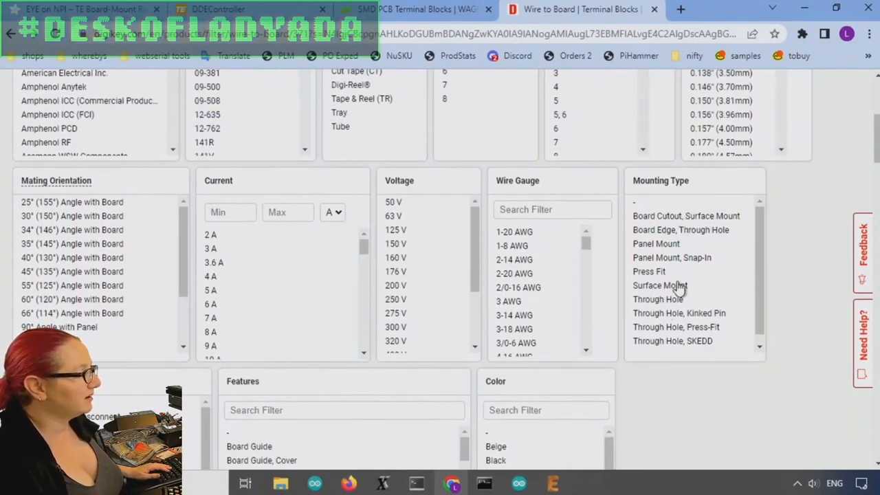
mouse_move(677, 204)
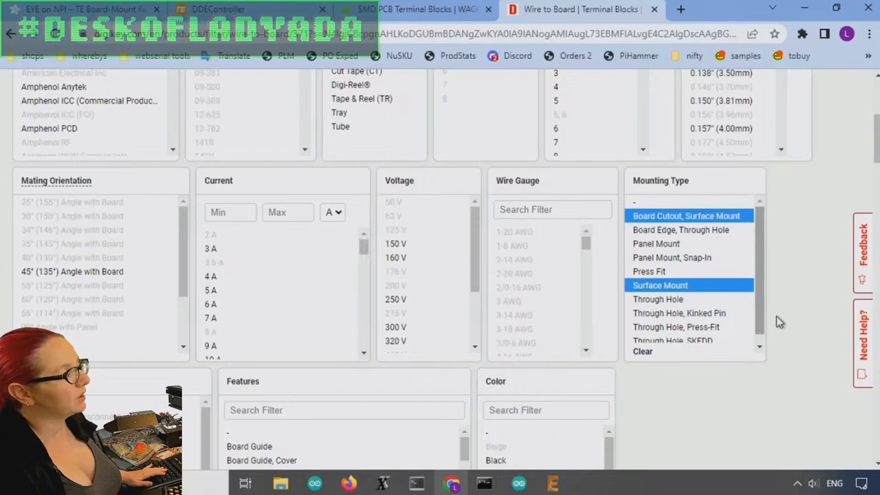
mouse_move(822, 240)
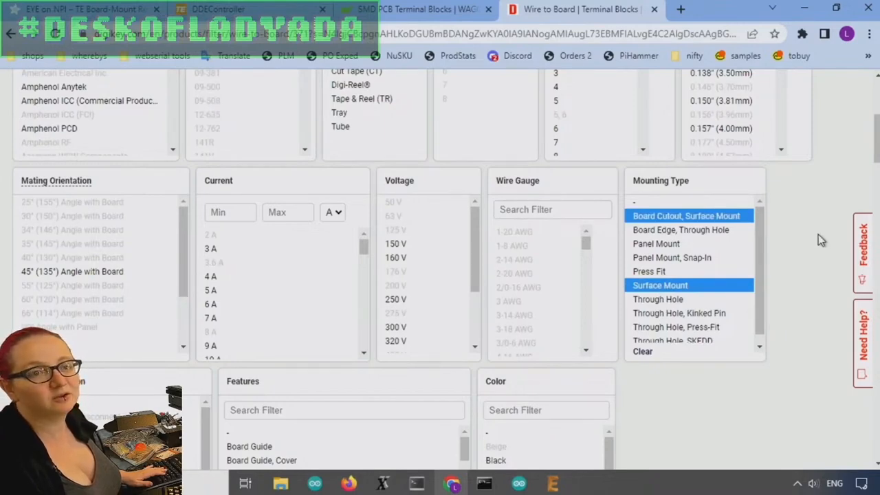
mouse_move(794, 258)
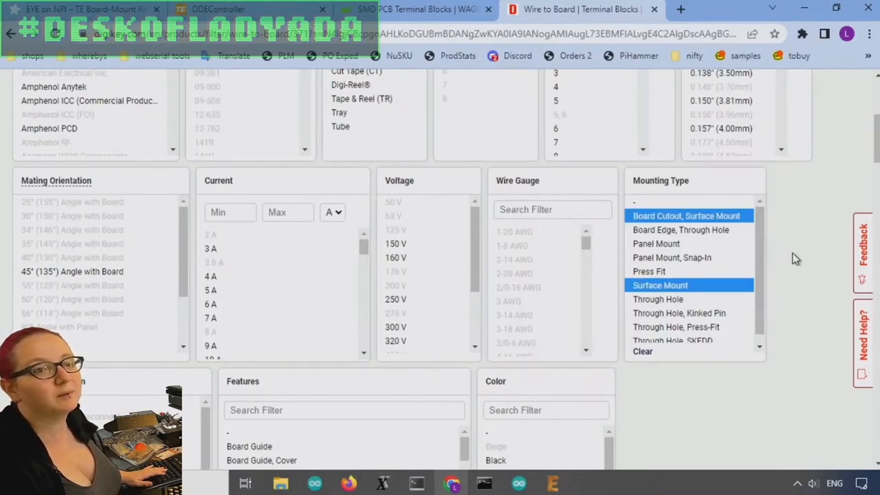
scroll("down", 3)
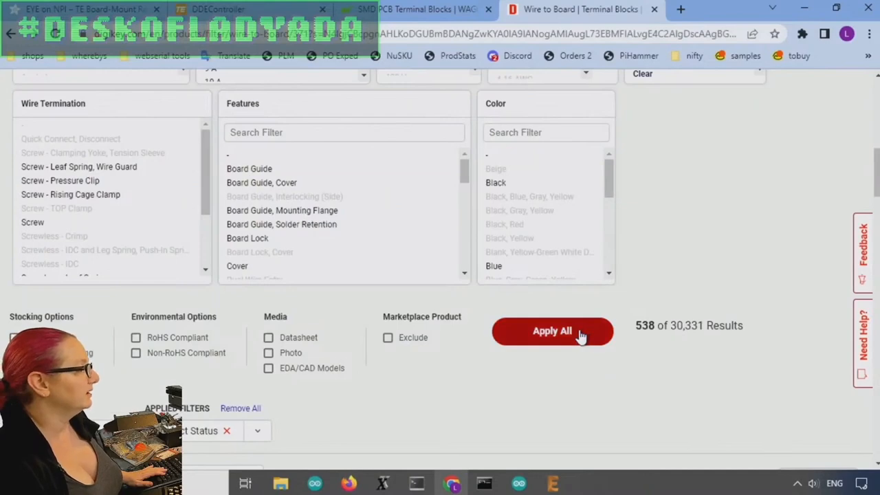
- Apply the surface-mount filters and open the WAGO 2060-452/998-404 block for a closer look
left_click(552, 330)
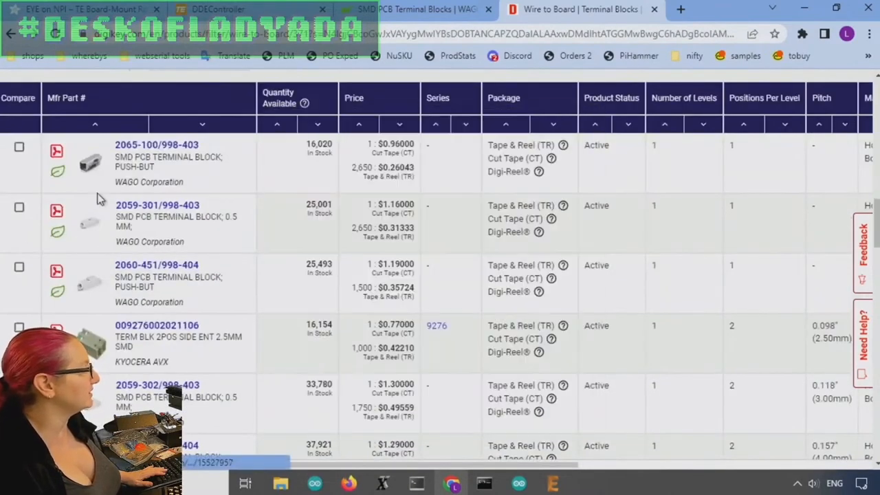
scroll("down", 3)
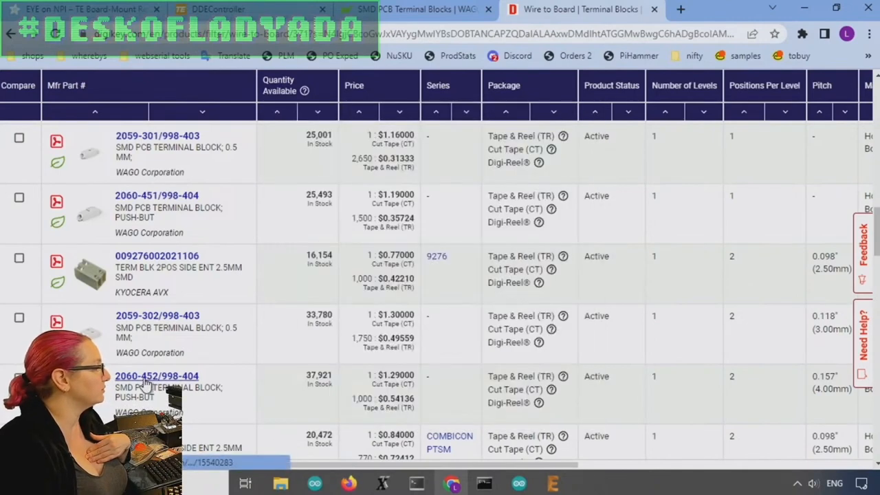
left_click(157, 377)
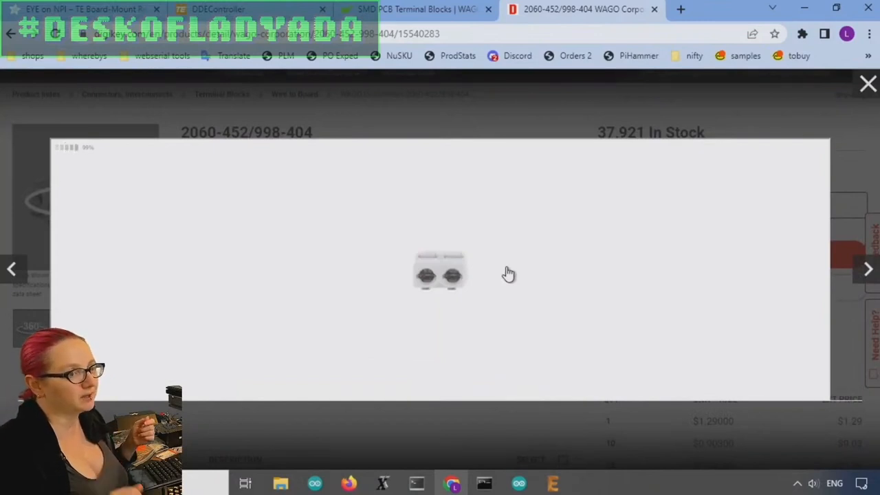
mouse_move(157, 198)
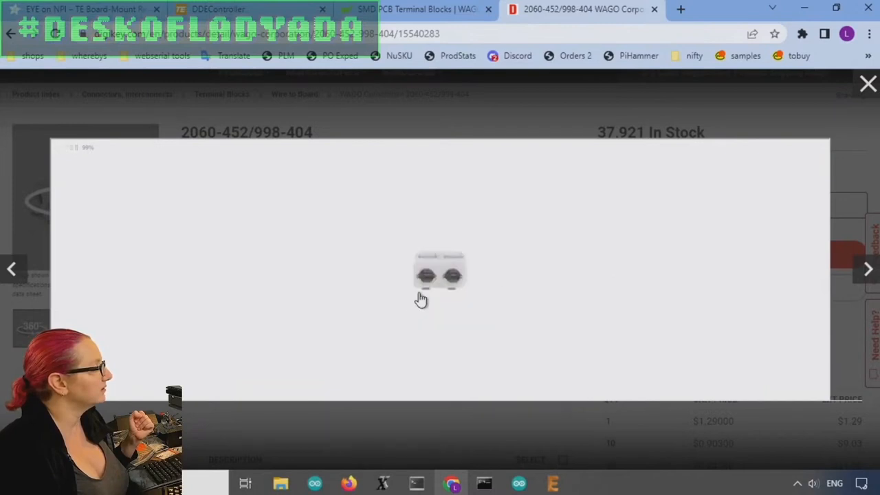
mouse_move(514, 198)
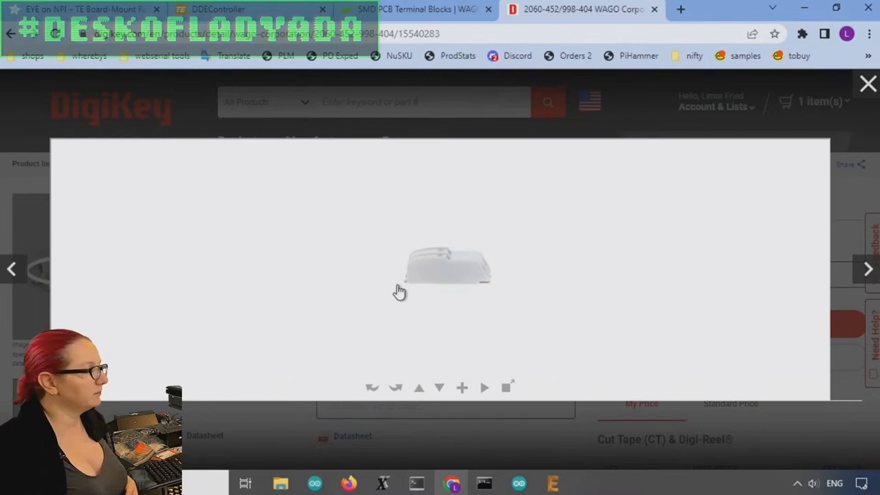
- Rotate the WAGO 2060-452/998-404 3D model to show its wire openings
left_click_drag(400, 290, 492, 278)
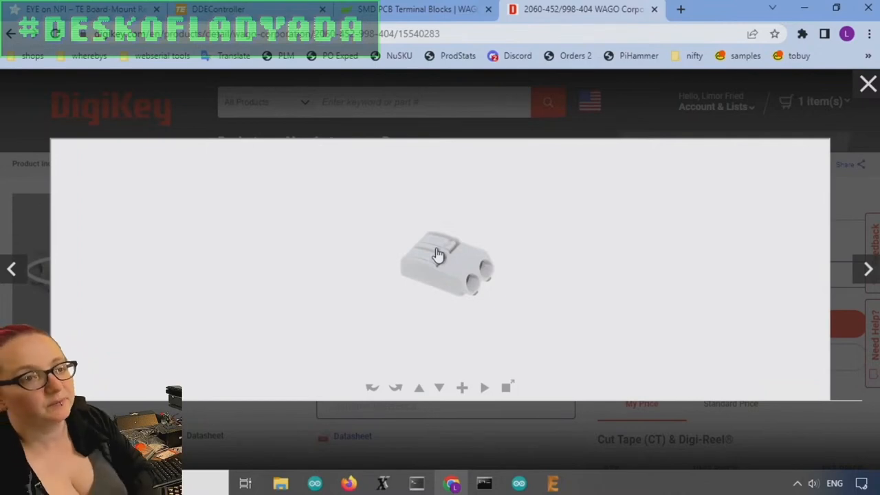
left_click(868, 84)
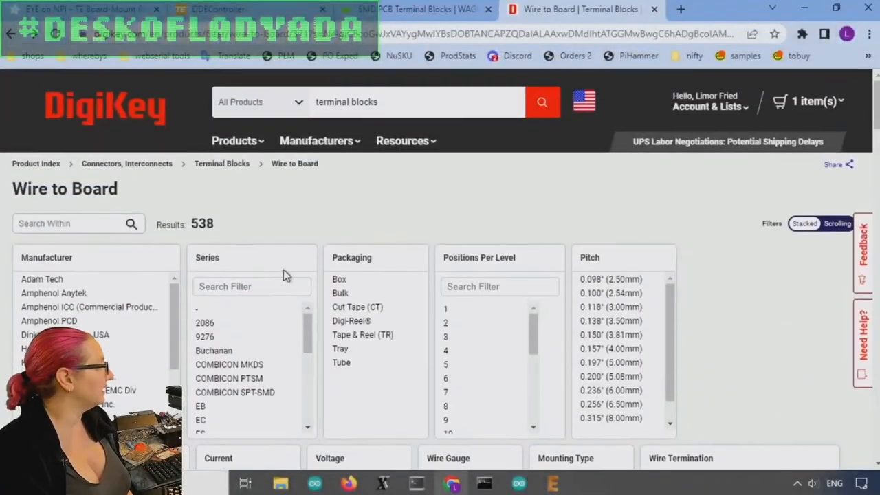
scroll("down", 3)
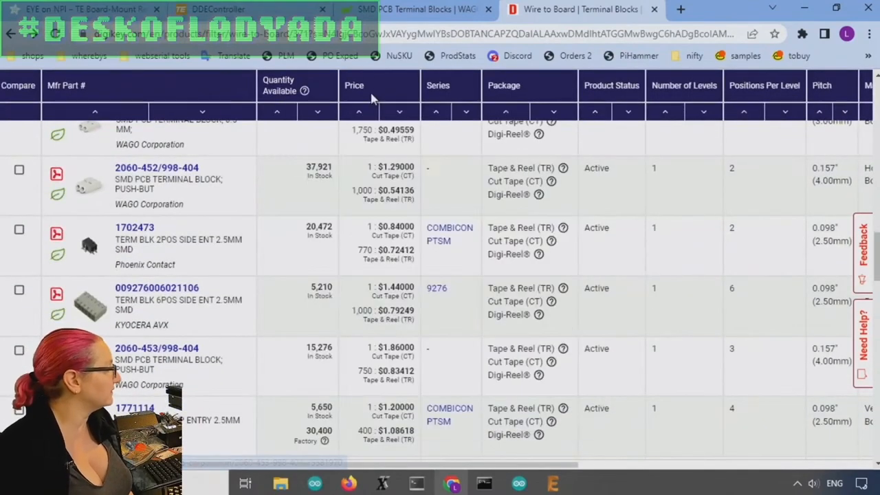
scroll("down", 3)
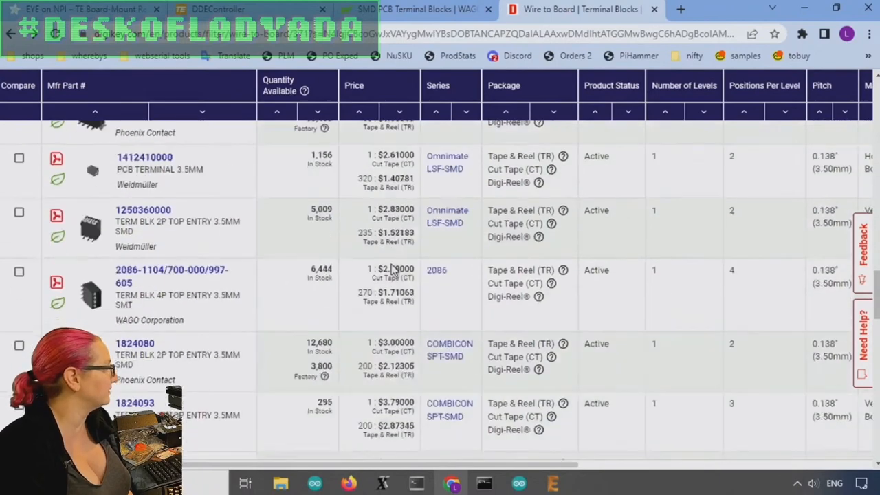
scroll("down", 3)
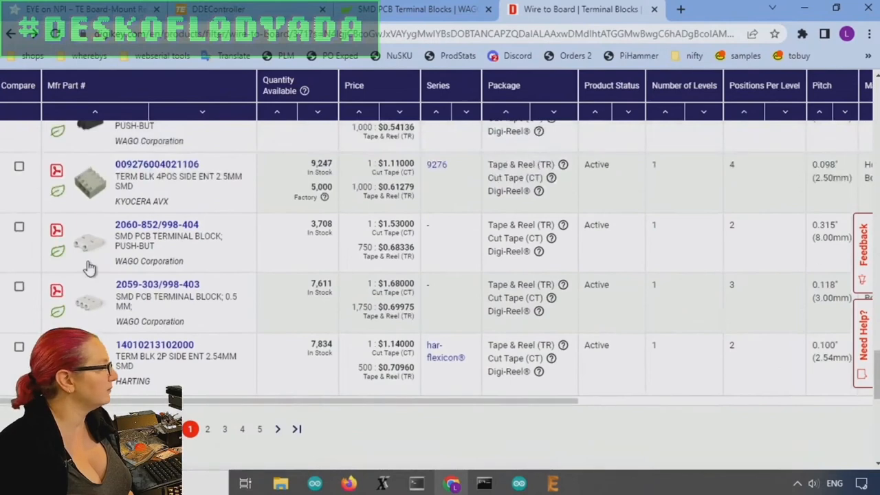
mouse_move(344, 328)
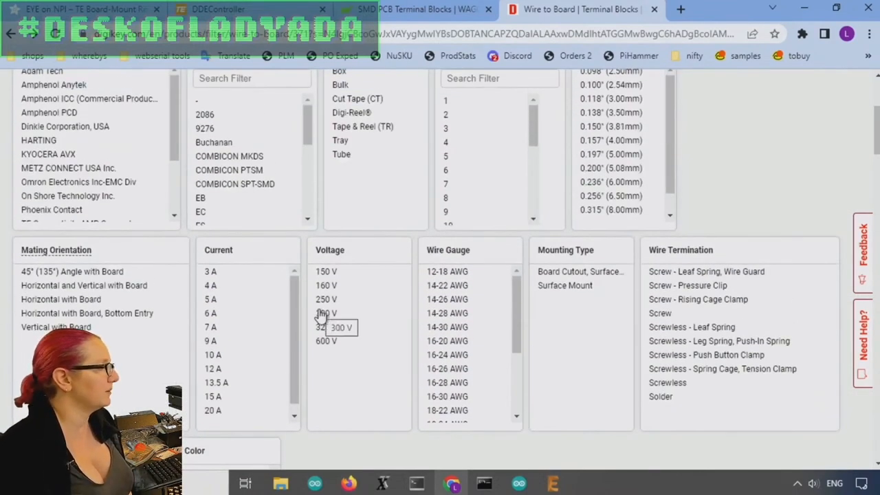
- Limit results to normally stocked screw-terminated parts and set pricing quantity to 500
scroll("down", 3)
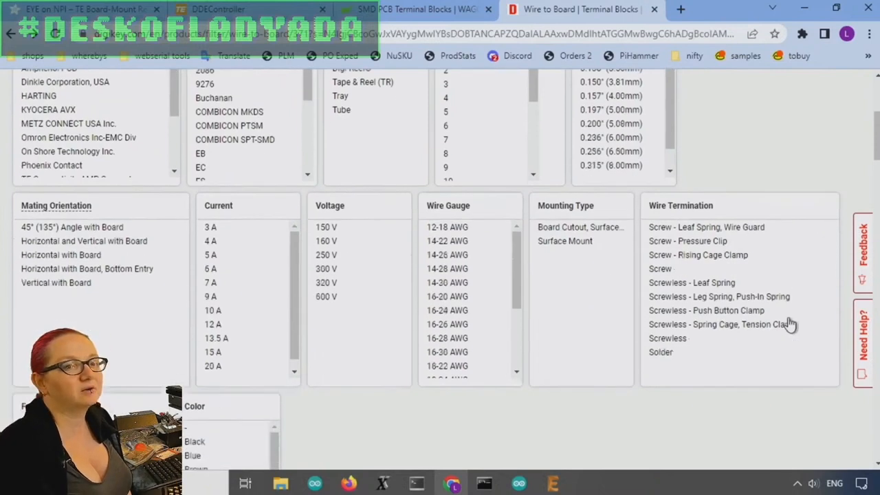
scroll("down", 3)
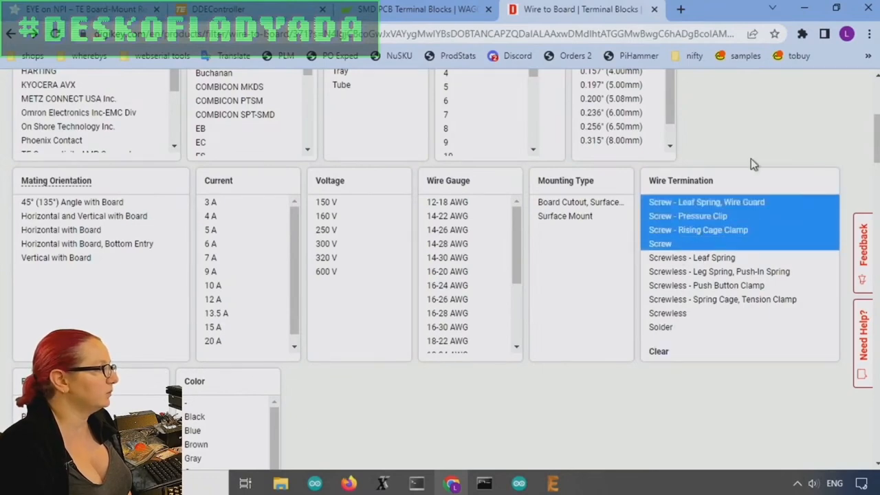
scroll("down", 3)
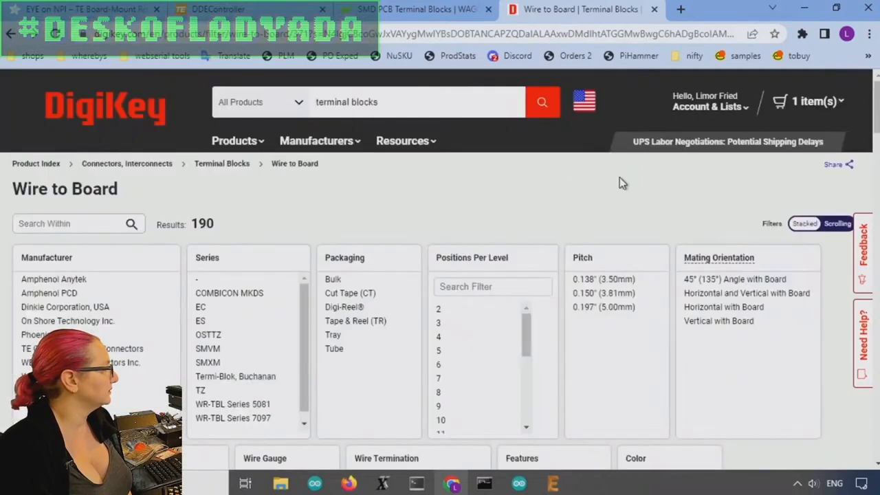
scroll("down", 3)
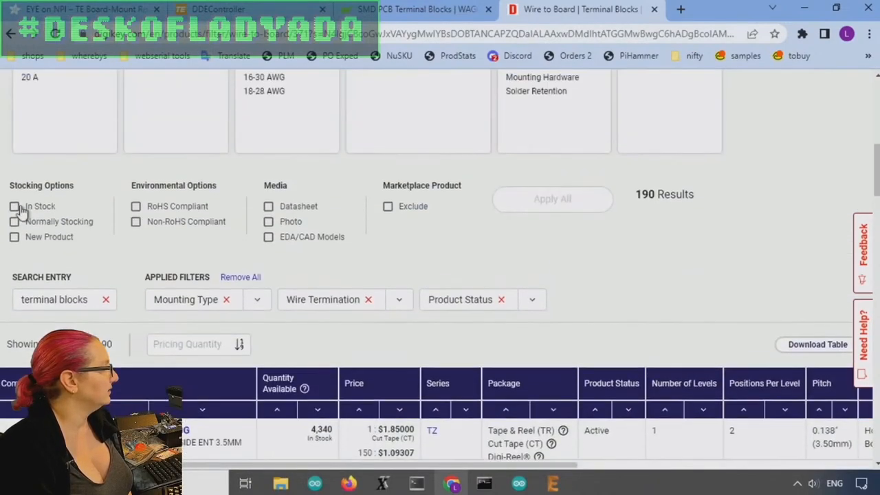
left_click(14, 220)
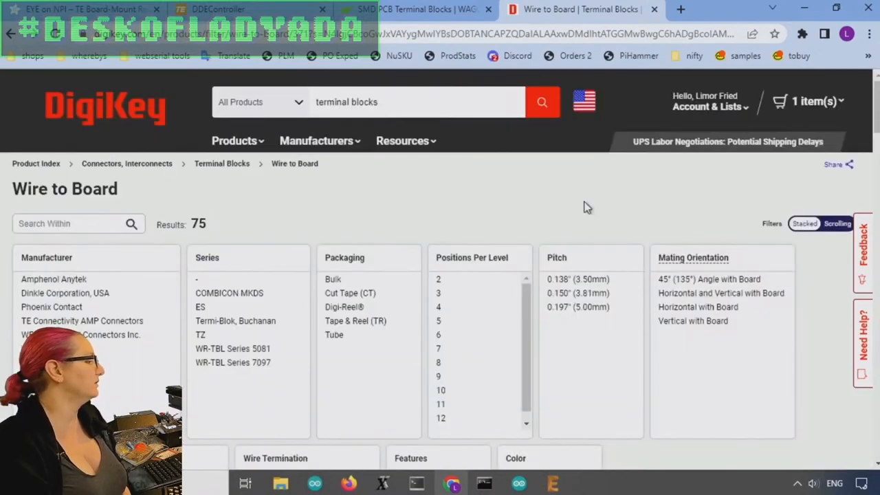
scroll("down", 3)
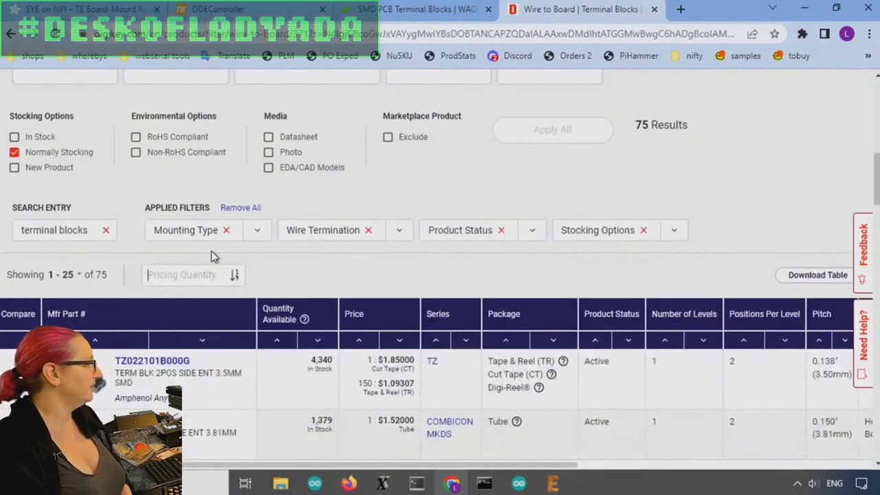
type("500")
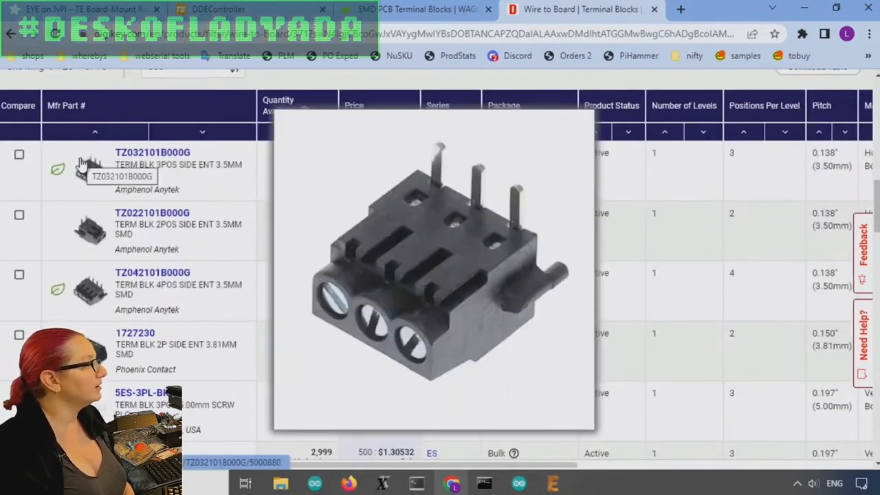
left_click(152, 151)
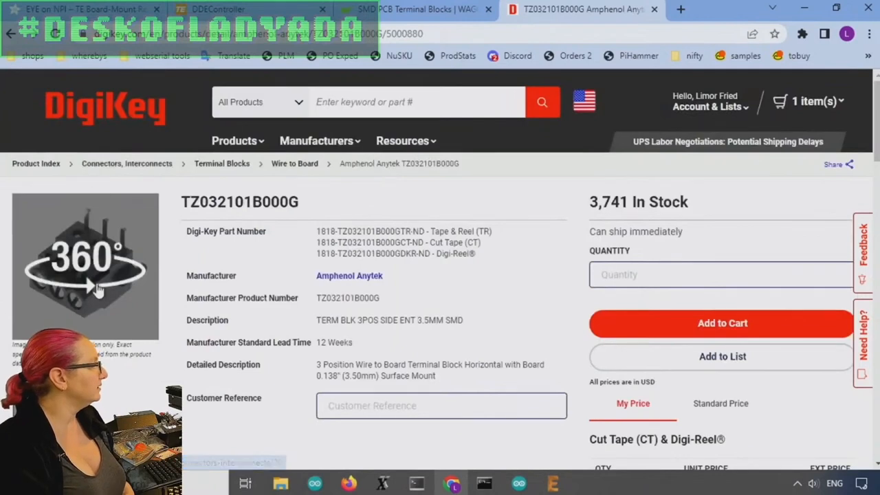
left_click(85, 268)
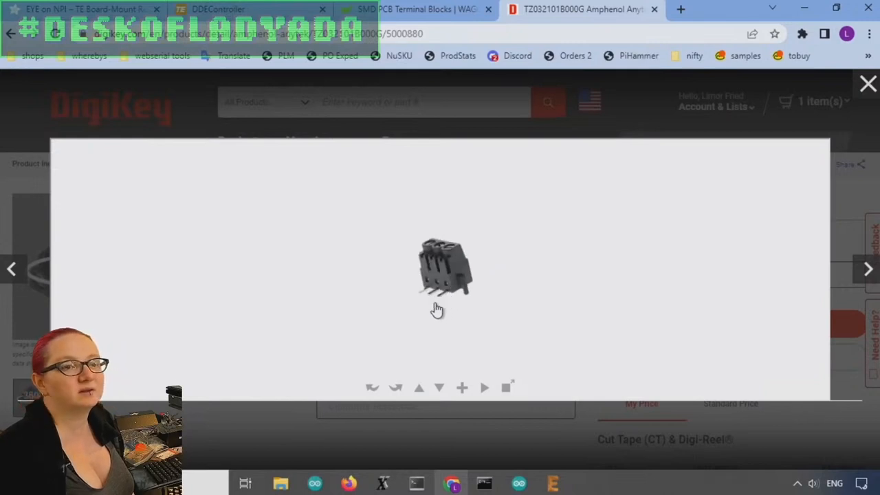
mouse_move(439, 300)
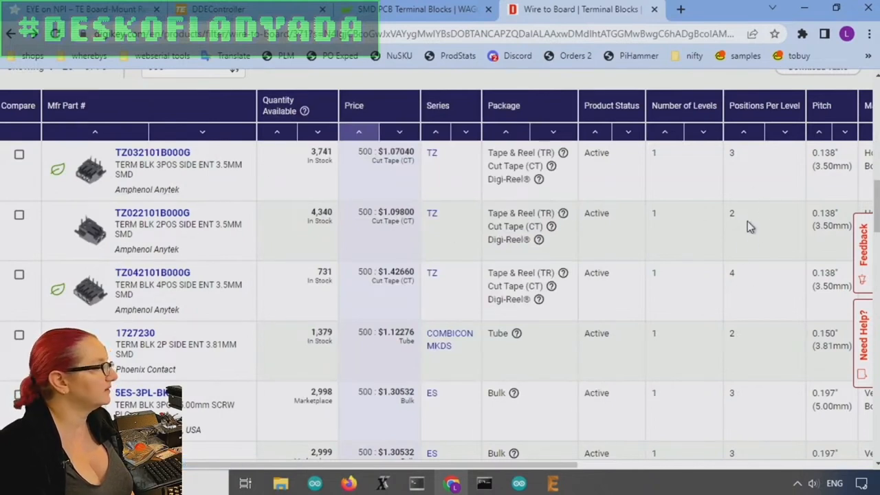
mouse_move(732, 297)
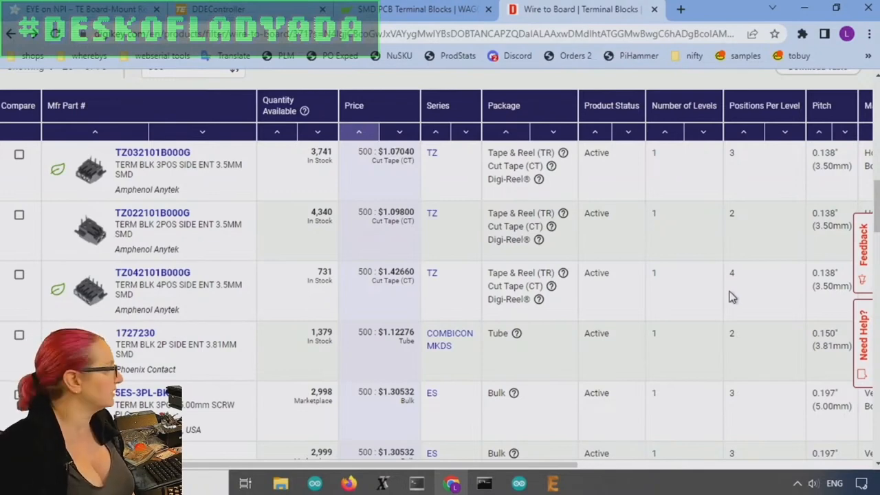
scroll("down", 3)
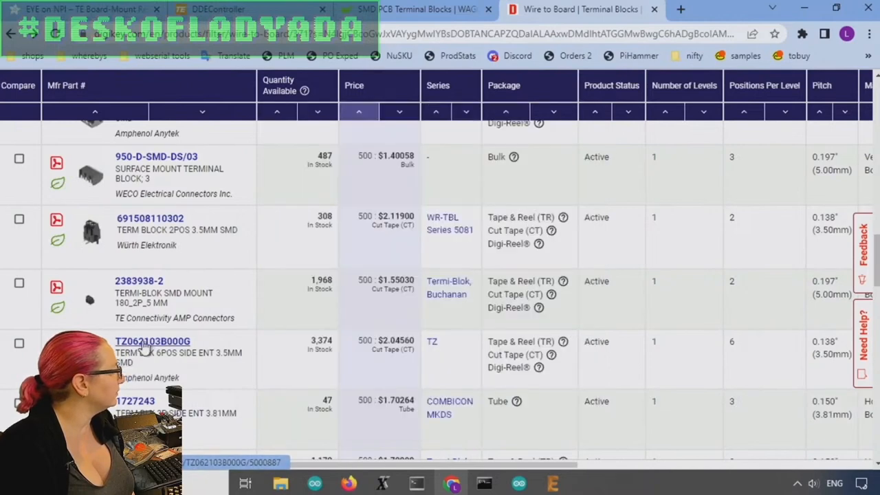
- Review the TZ062103B000G 6-position page, spinning its 360° view and scanning attributes and related parts
left_click(151, 341)
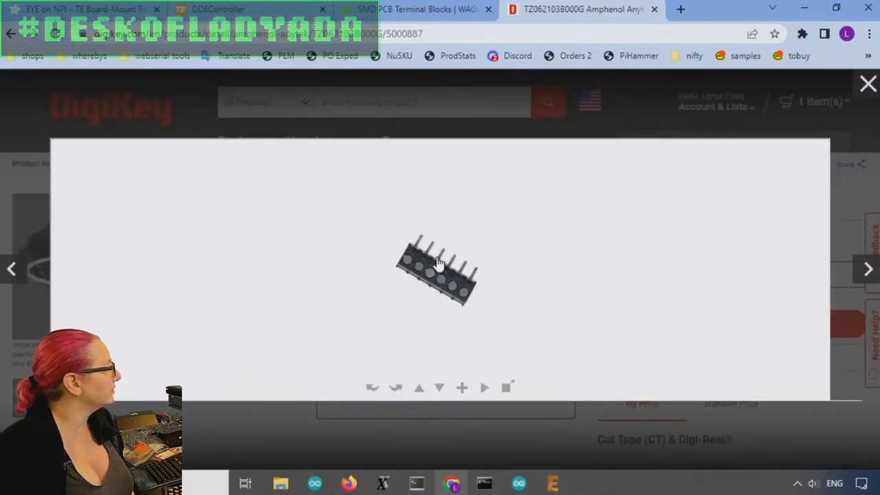
left_click_drag(440, 268, 447, 282)
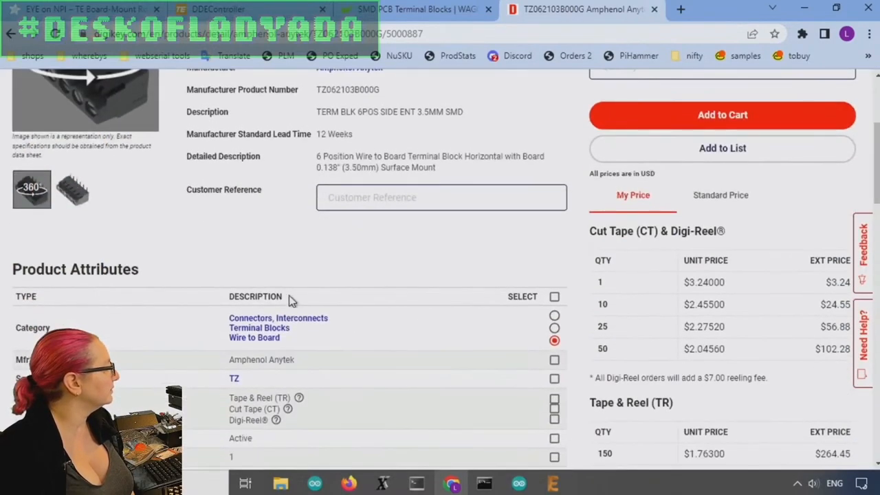
scroll("down", 3)
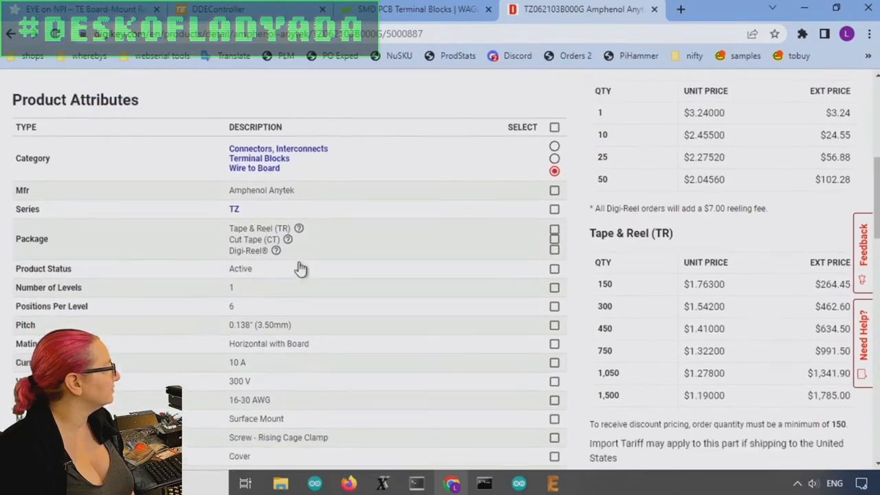
scroll("down", 3)
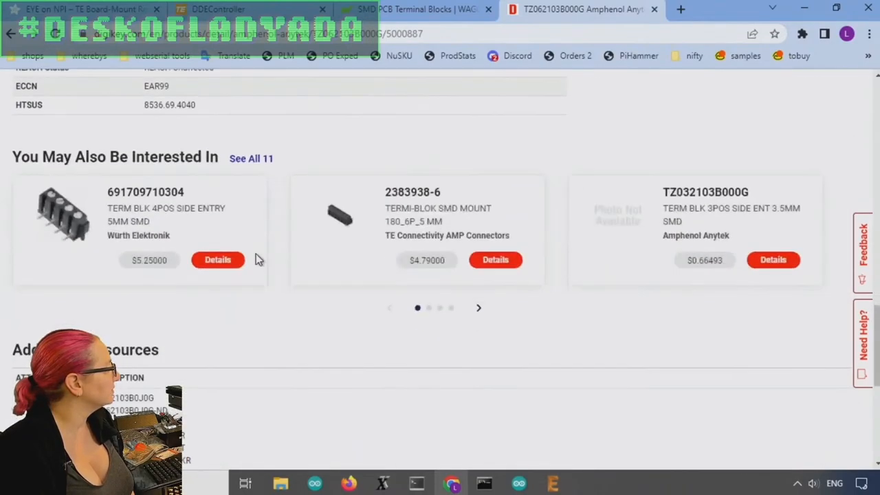
scroll("up", 3)
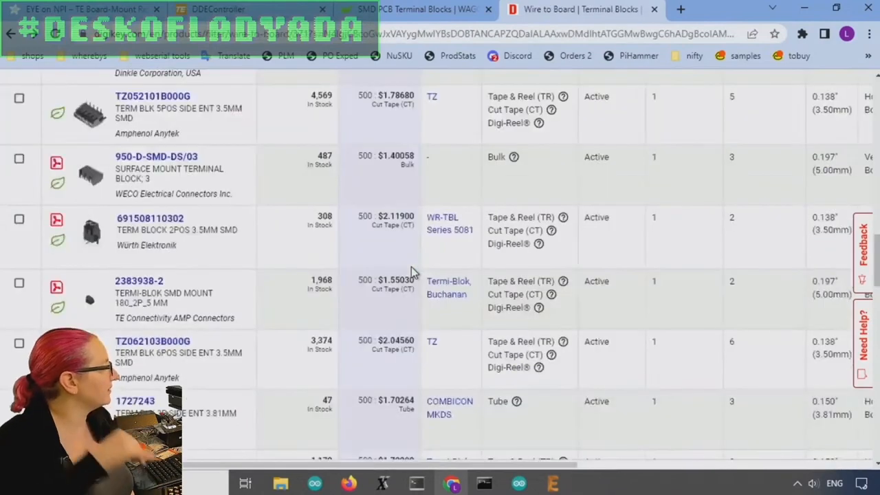
- Scroll through the 75-result table and up to the Wire to Board filter panel
scroll("down", 3)
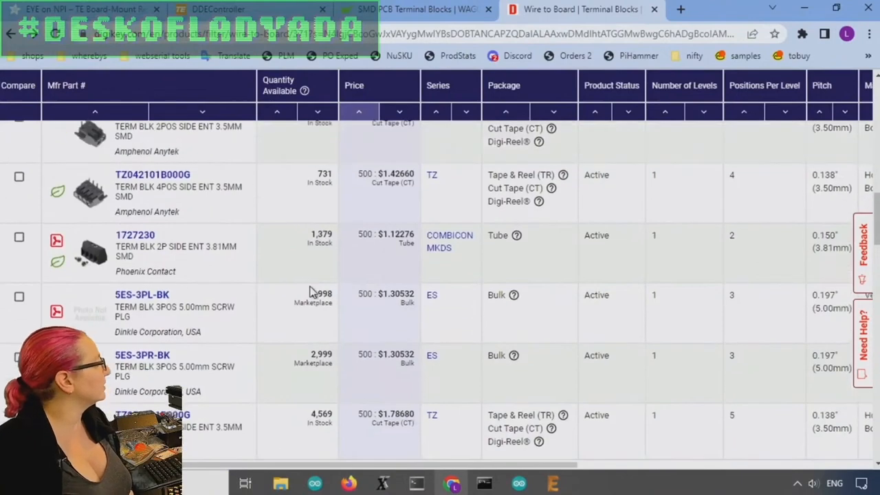
scroll("up", 3)
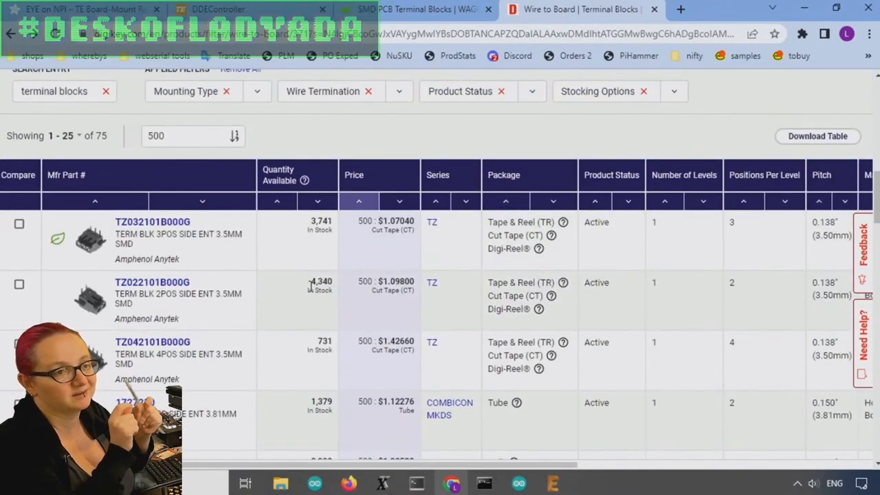
scroll("down", 3)
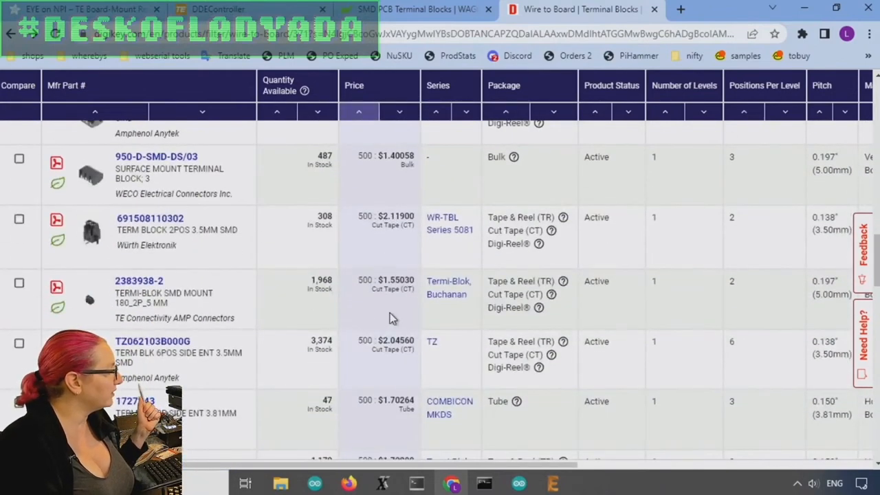
scroll("down", 3)
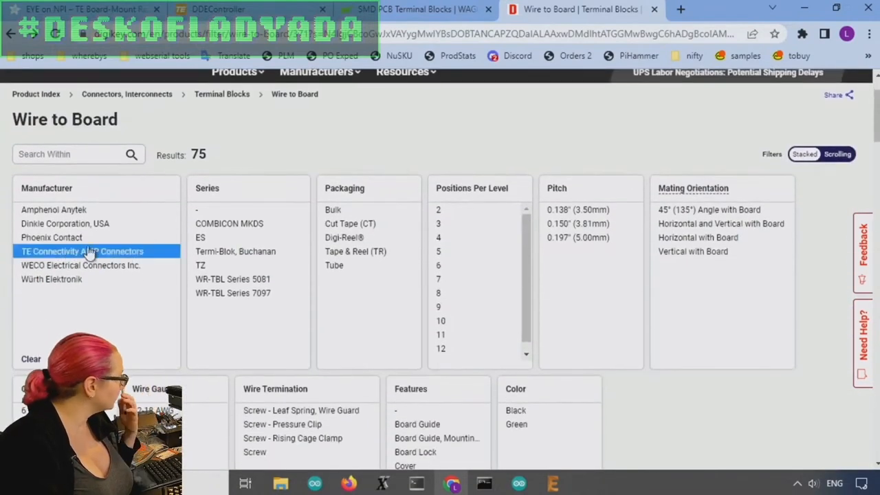
- Narrow to 44 TE Connectivity Termi-Blok parts and open the 2383938-2 datasheet drawing
scroll("down", 3)
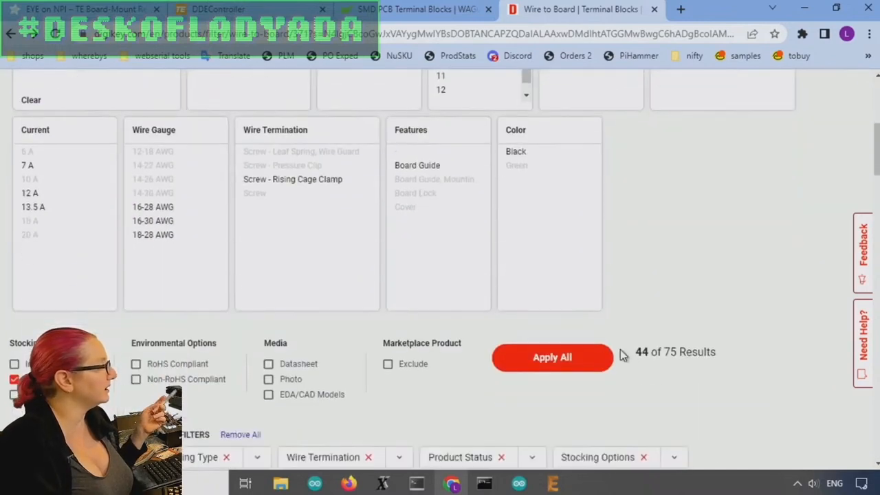
left_click(553, 358)
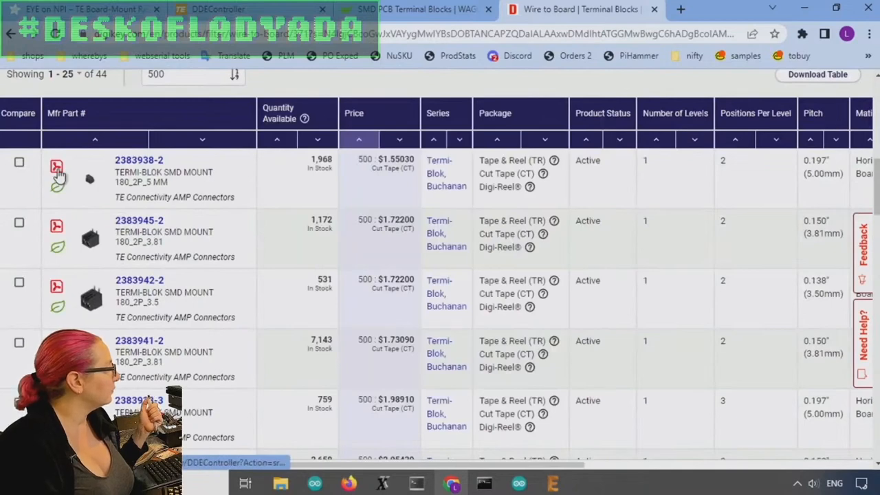
left_click(56, 167)
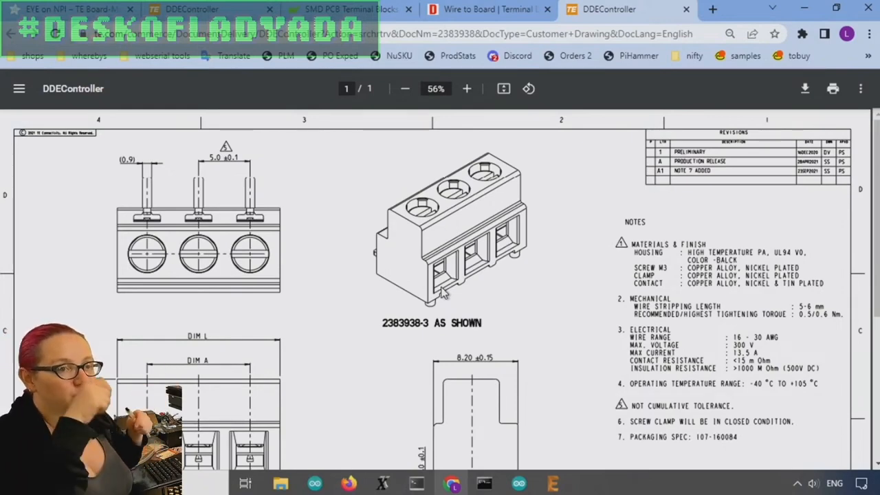
- Review the 2383938 drawing's dimension table and PCB layout, then return to the results list
scroll("down", 3)
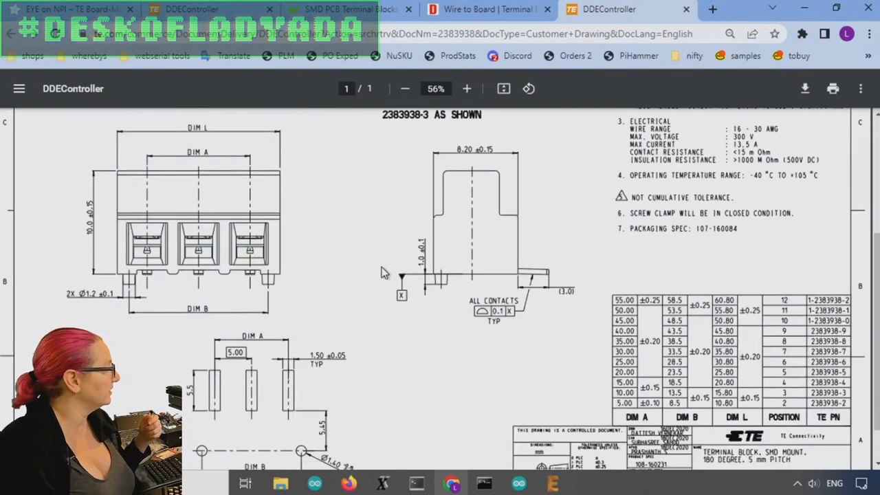
scroll("down", 3)
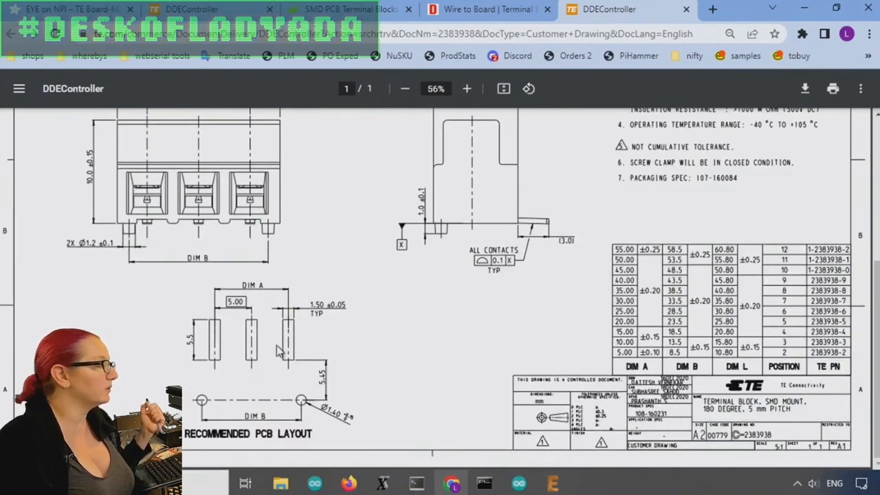
mouse_move(280, 423)
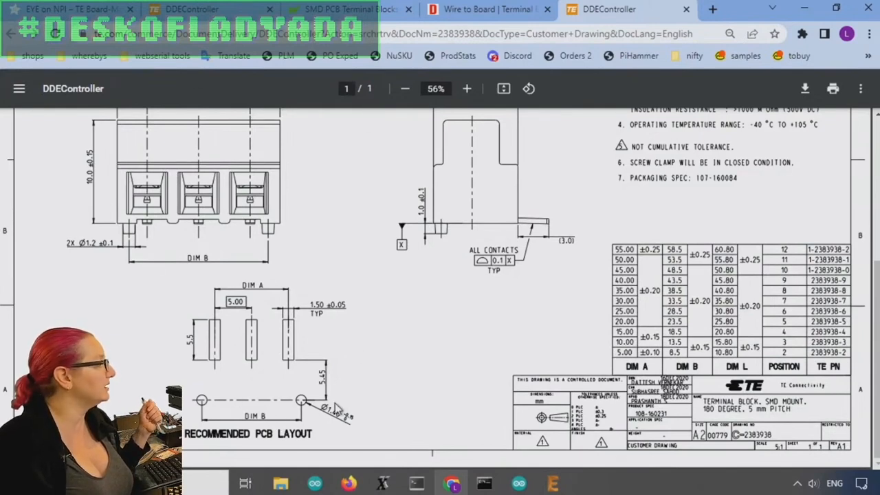
mouse_move(305, 412)
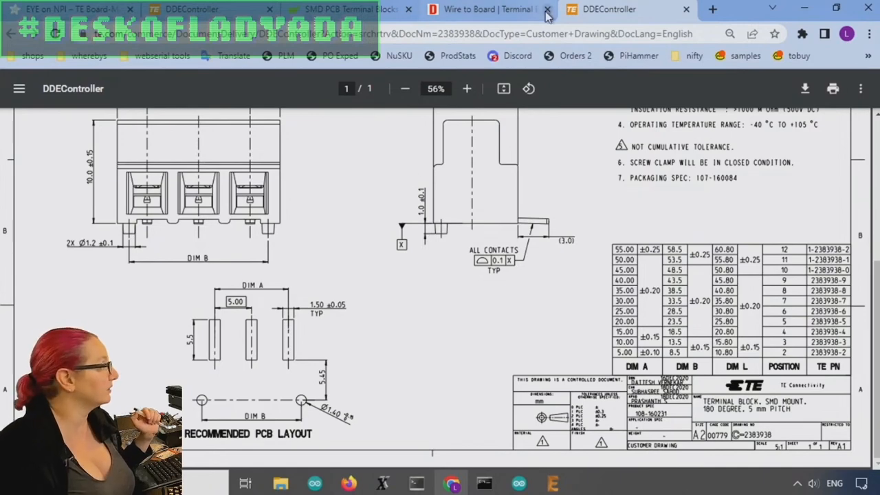
left_click(481, 8)
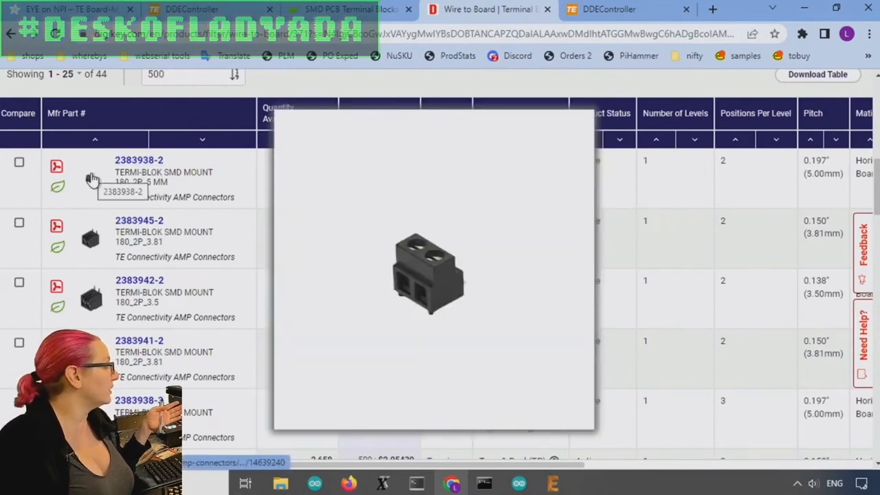
- From part 2383938-3's Documents & Media, reach TE's Board-Mount Reflow Terminal Blocks featured page
scroll("down", 3)
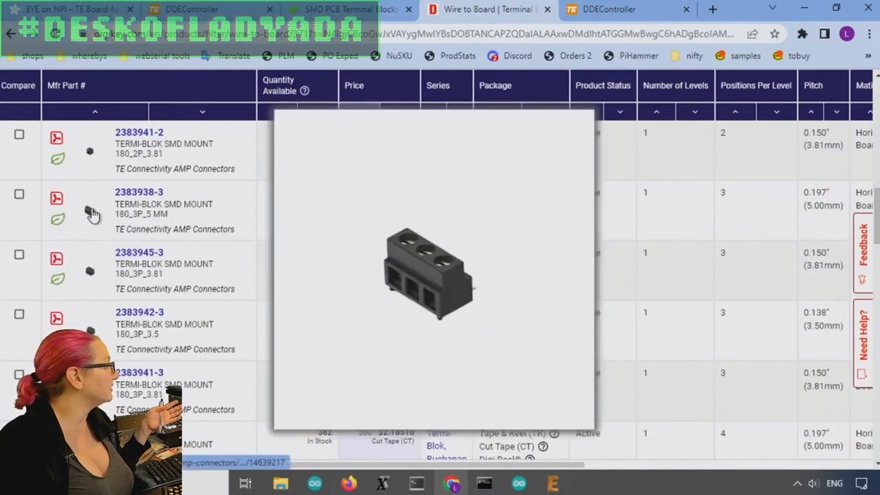
left_click(137, 192)
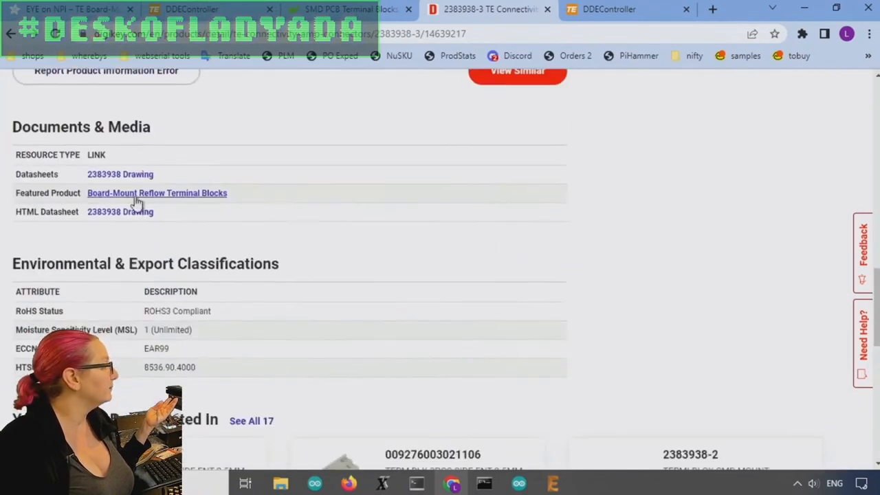
left_click(157, 193)
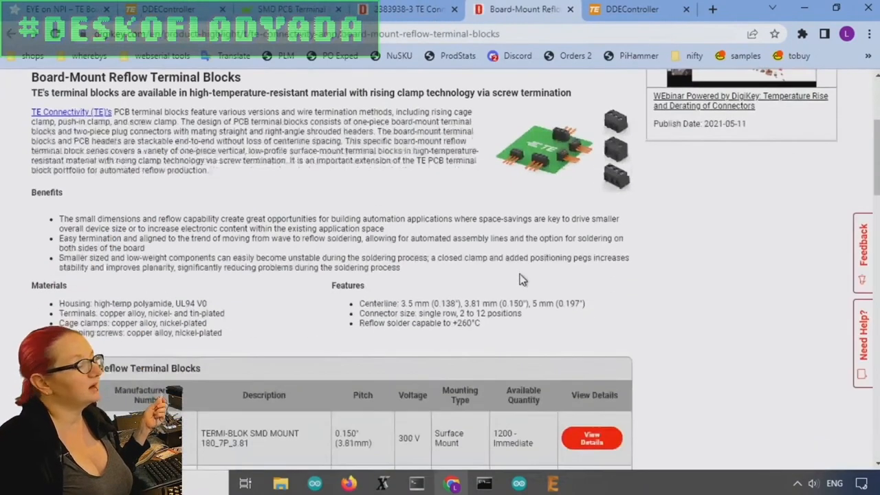